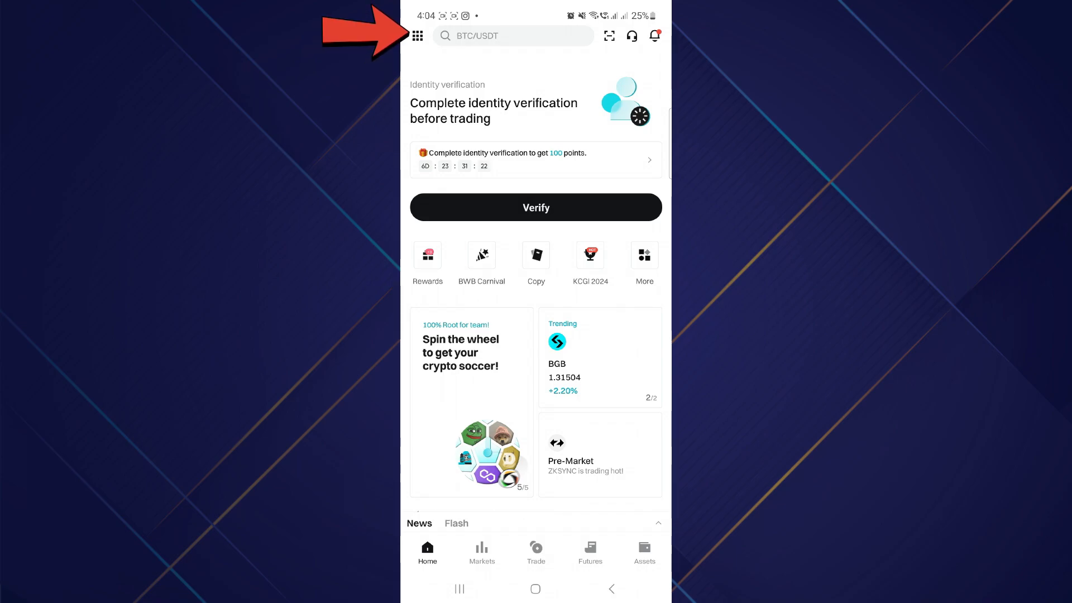
Open the User center from the home screen's grid icon to reach the Security settings
left_click(418, 36)
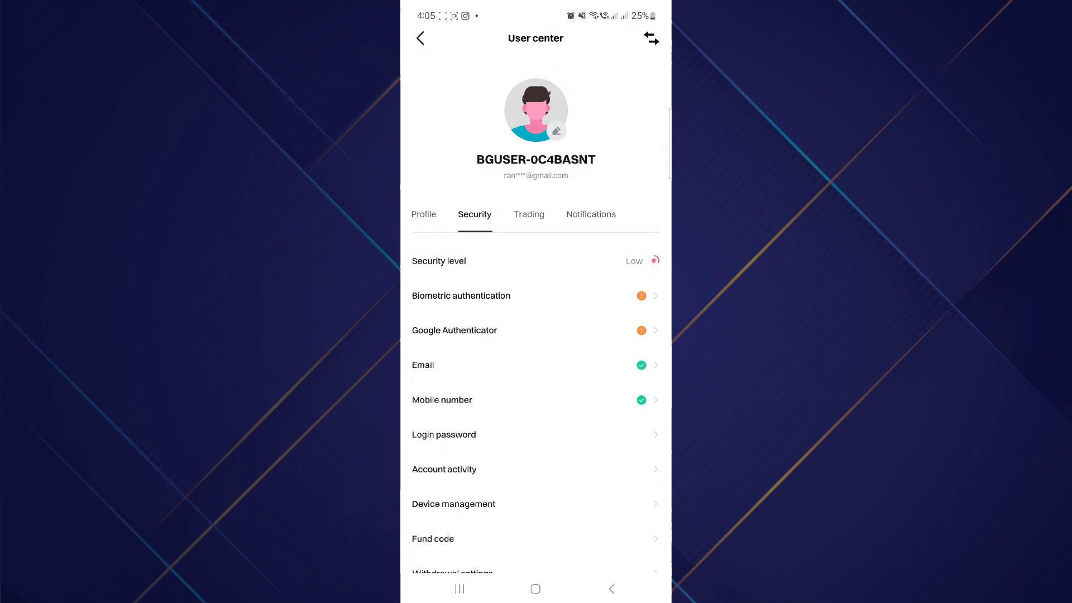
left_click(454, 331)
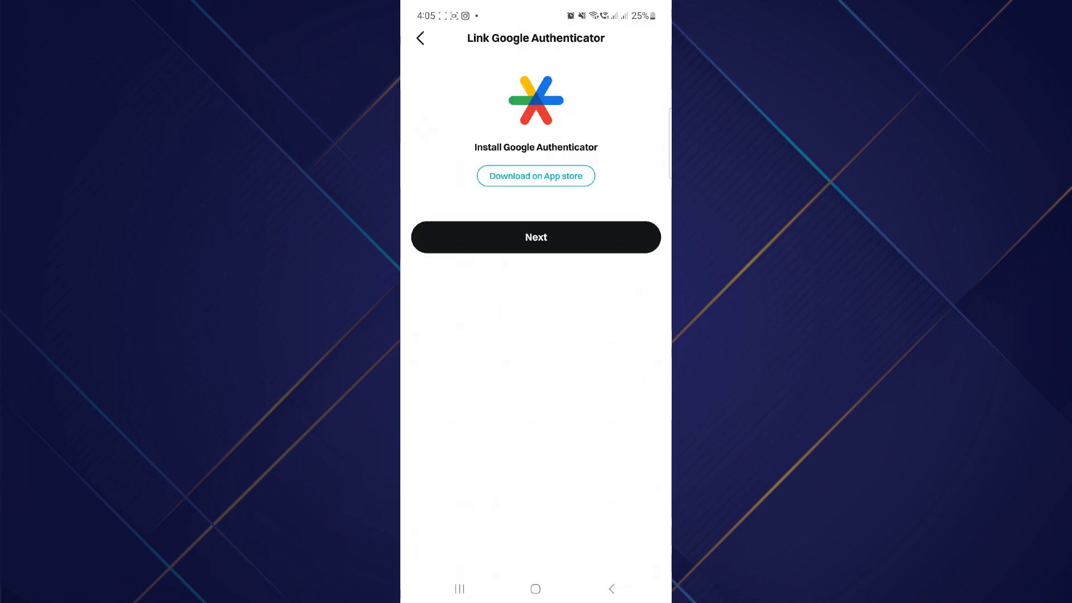
left_click(420, 38)
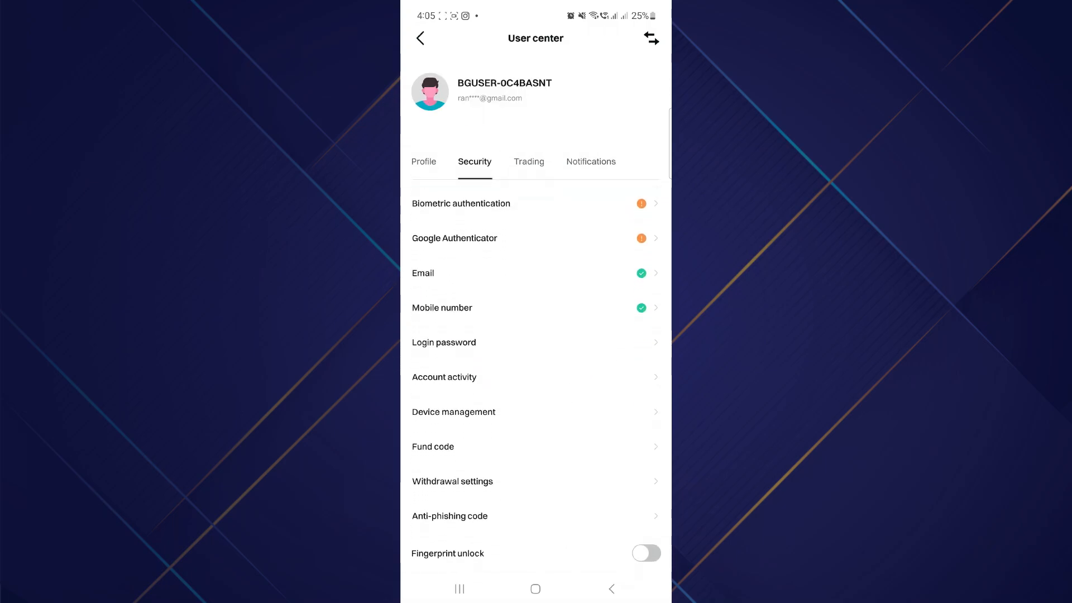
left_click(454, 412)
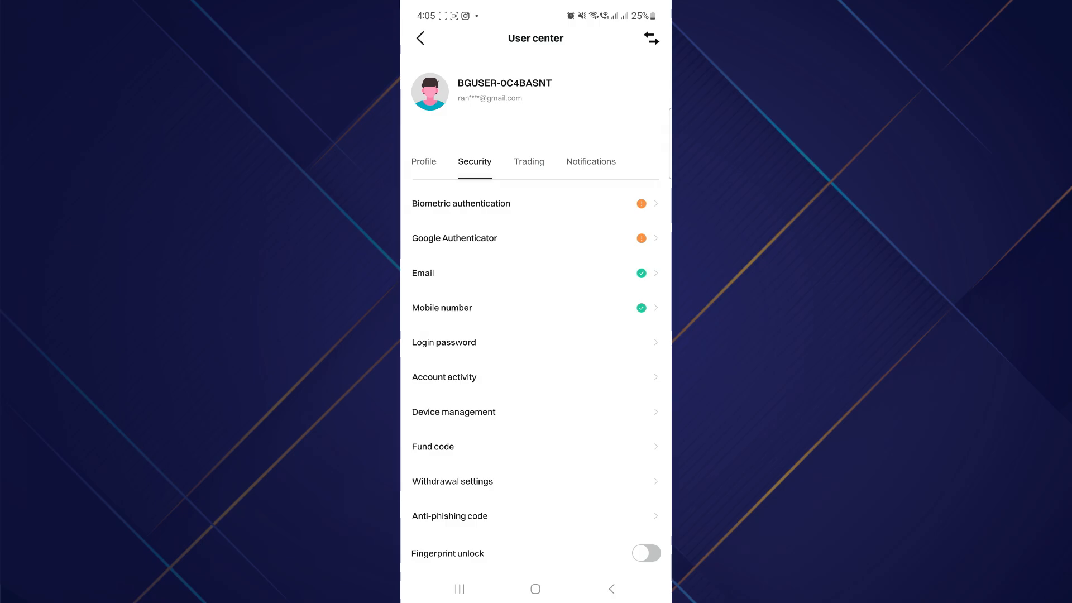
left_click(444, 377)
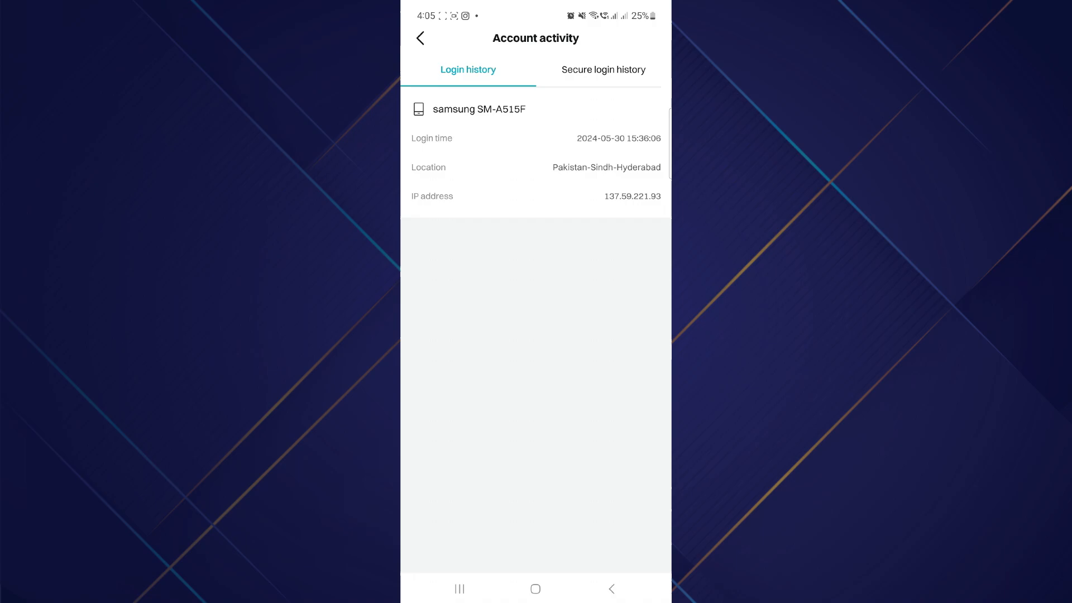
left_click(603, 69)
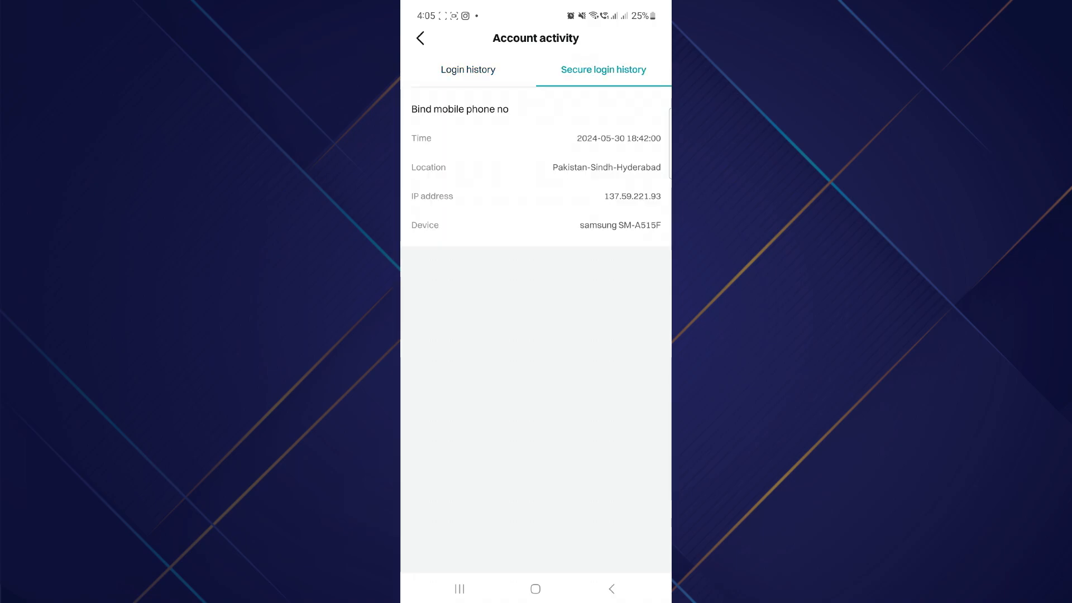
left_click(420, 38)
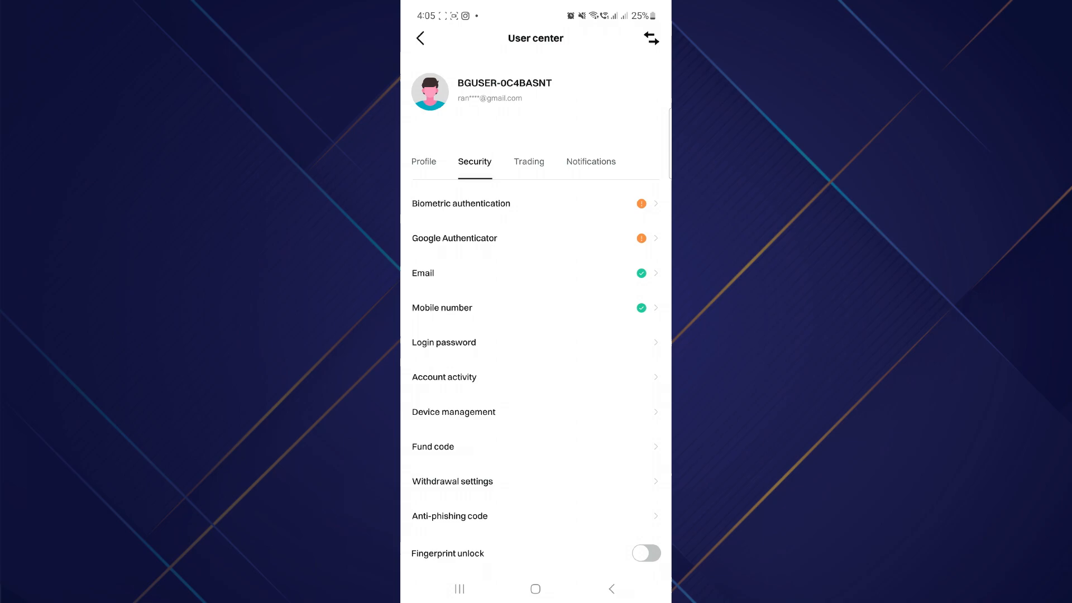
left_click(528, 161)
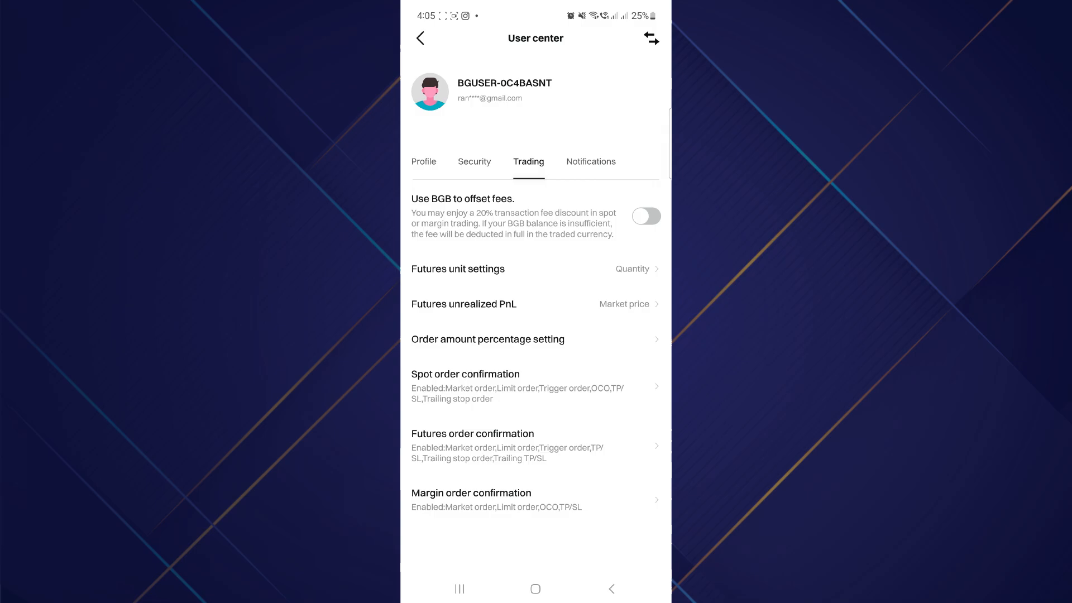
left_click(423, 161)
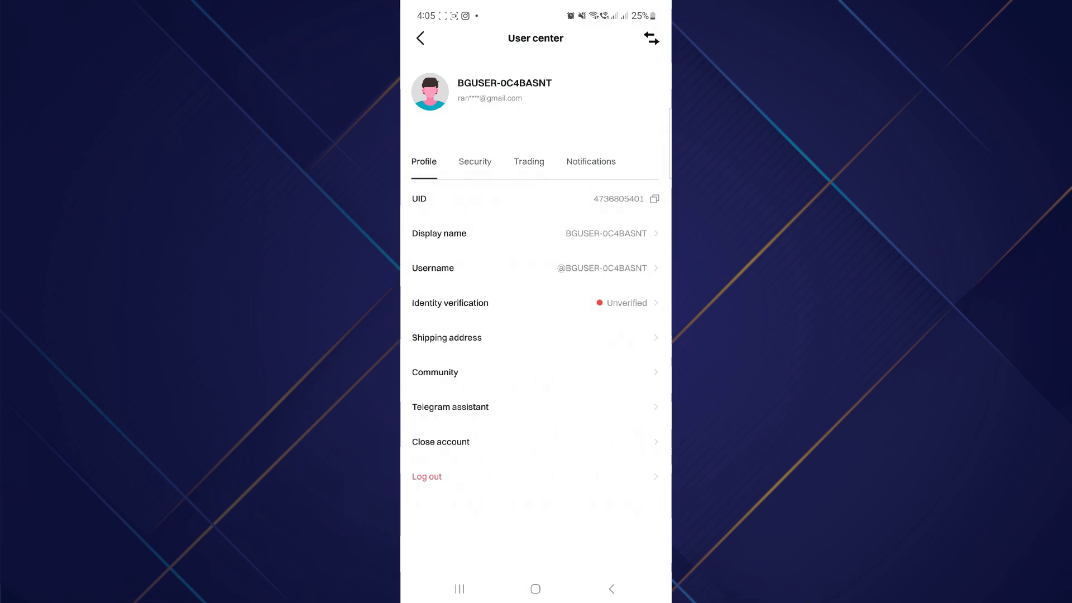
left_click(474, 161)
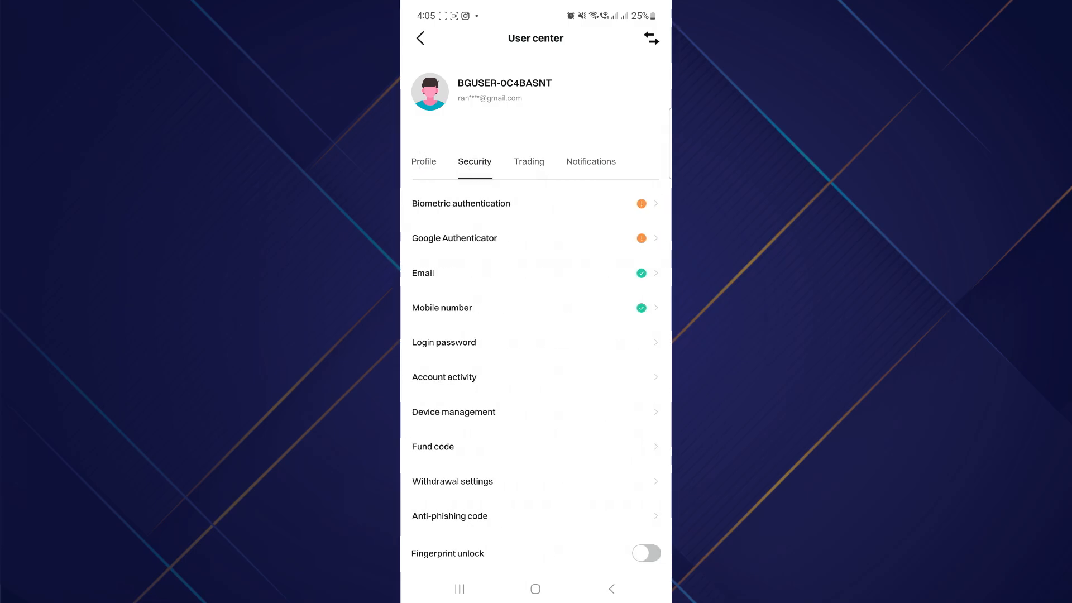